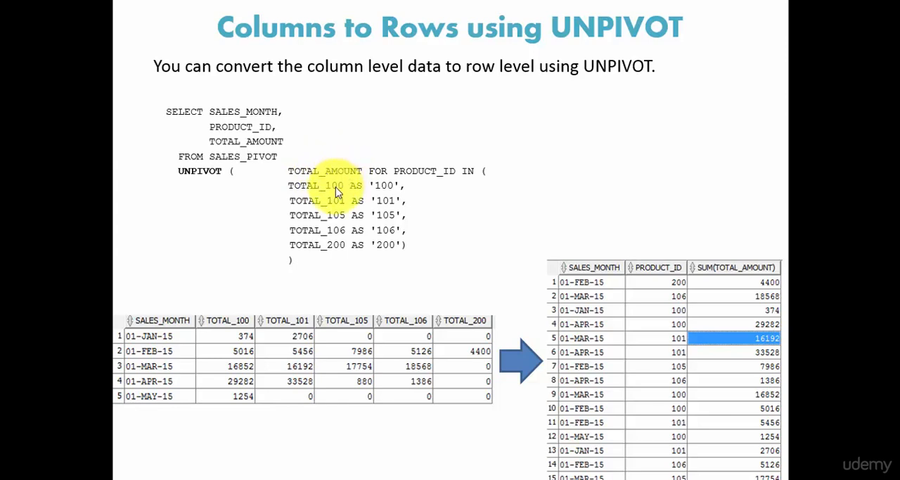
{"action": "mouse_move", "coordinate": [337, 250]}
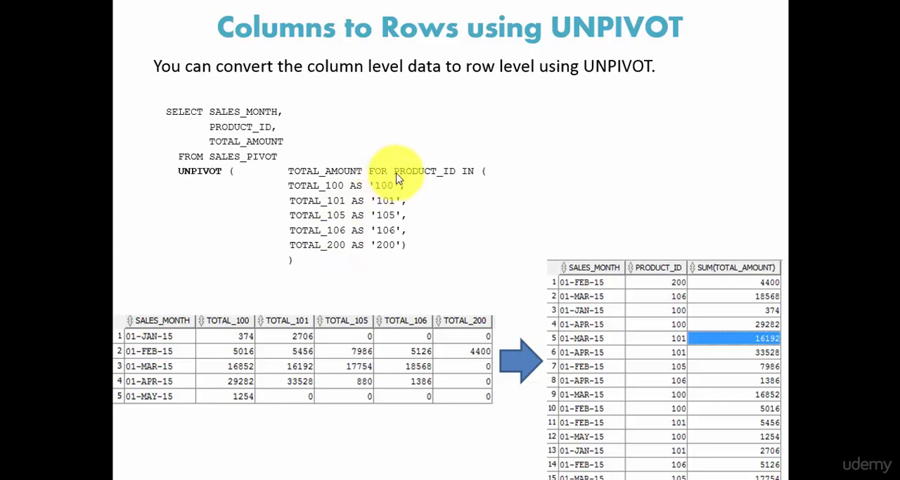
{"action": "mouse_move", "coordinate": [458, 186]}
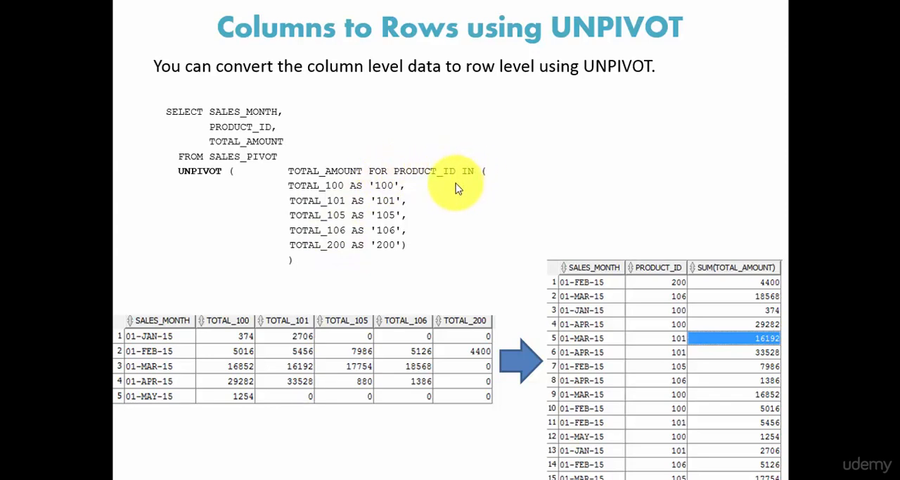
{"action": "mouse_move", "coordinate": [336, 251]}
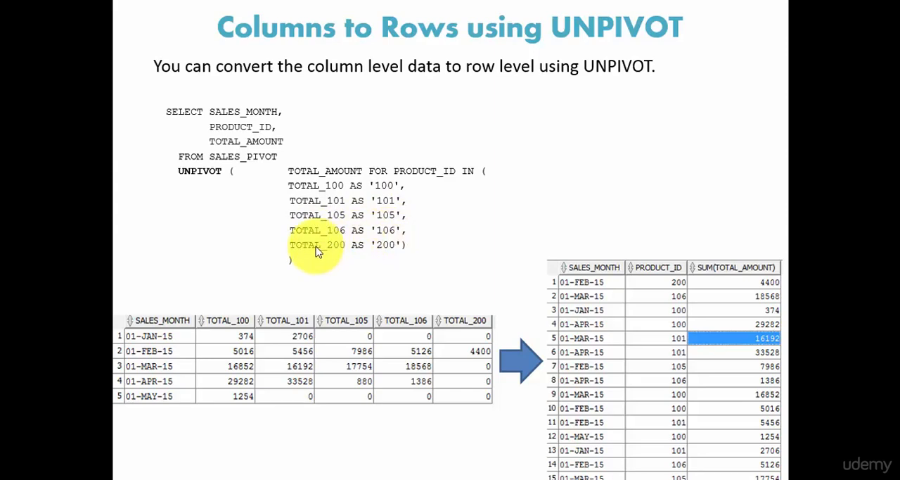
{"action": "mouse_move", "coordinate": [345, 244]}
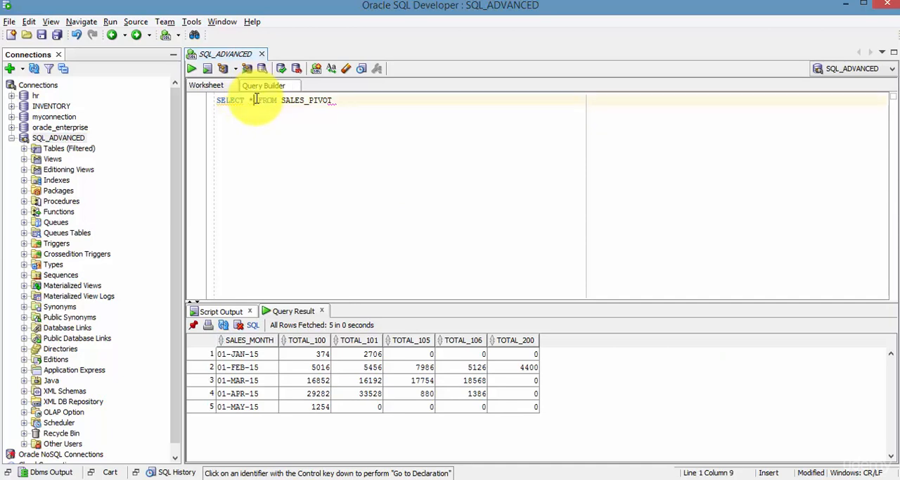
- Select SALES_MONTH, PRODUCT_ID and TOTAL_AMOUNT from SALES_PIVOT, then begin the UNPIVOT keyword
{"action": "type", "text": "SALES"}
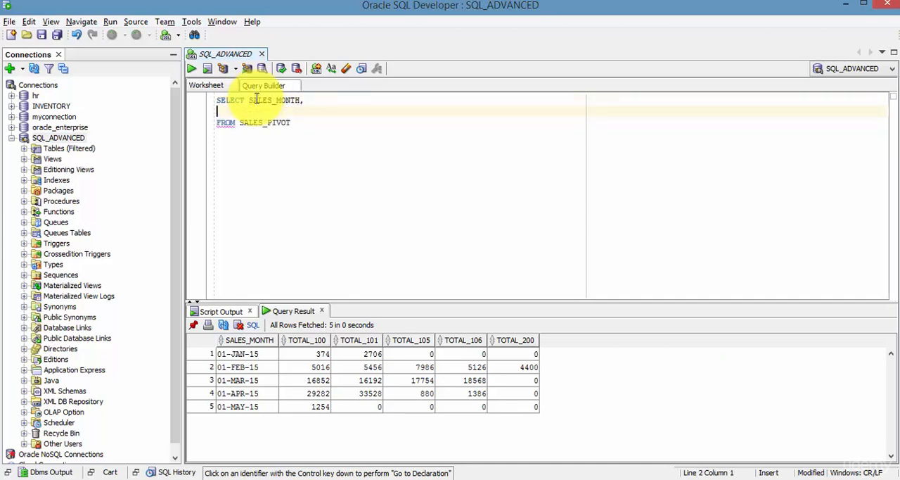
{"action": "type", "text": "PRODUCT_ID,"}
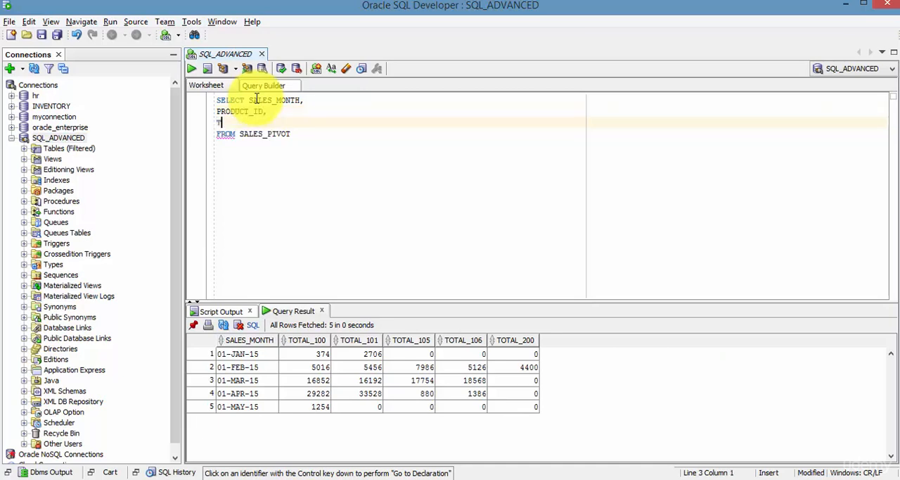
{"action": "type", "text": "TOTAL_AMOUNT"}
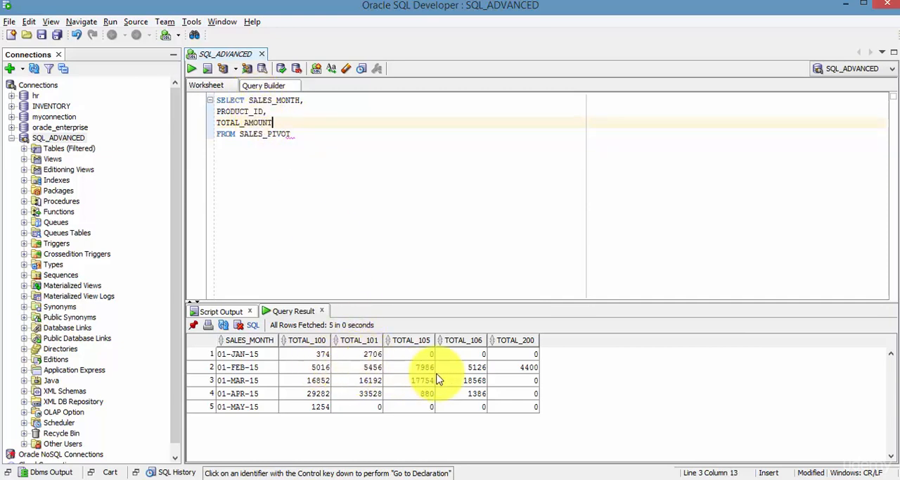
{"action": "mouse_move", "coordinate": [273, 151]}
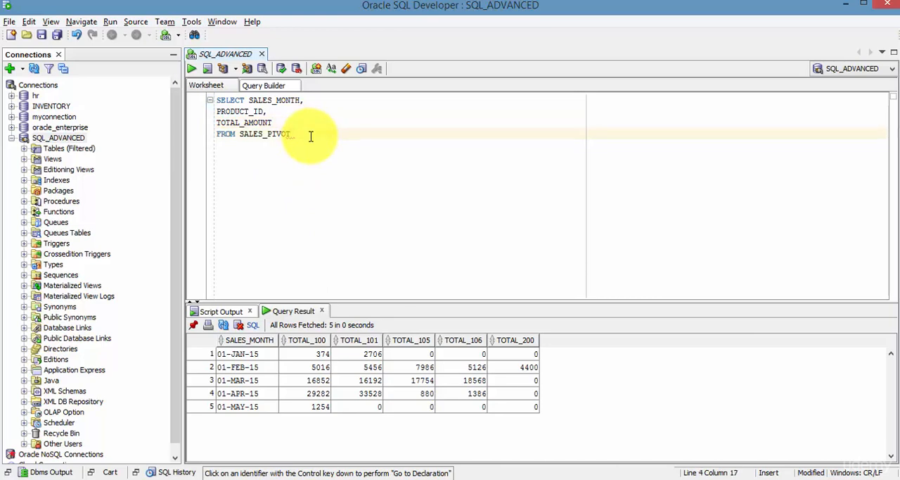
{"action": "type", "text": "UNPIVOT"}
{"action": "type", "text": "TOTAL"}
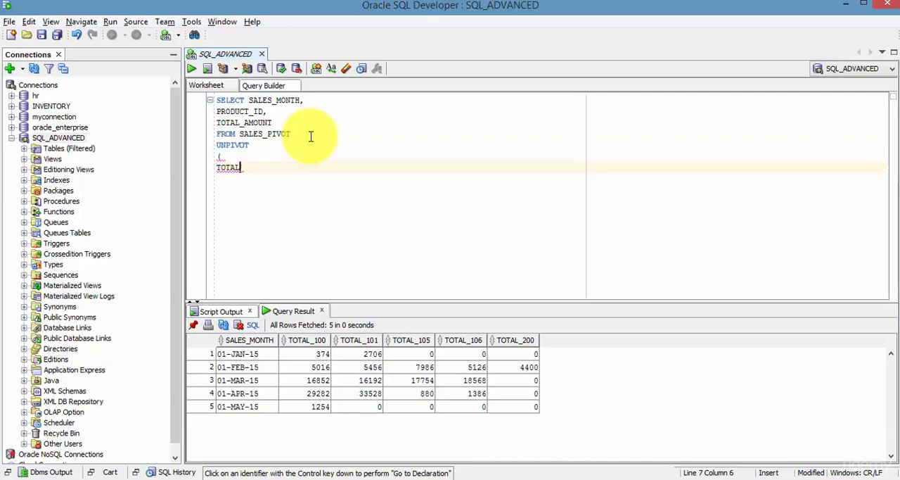
- Start the UNPIVOT with TOTAL_AMOUNT FOR PRODUCT_ID IN, mapping TOTAL_100 AS '100'
{"action": "type", "text": "_AMOUNT"}
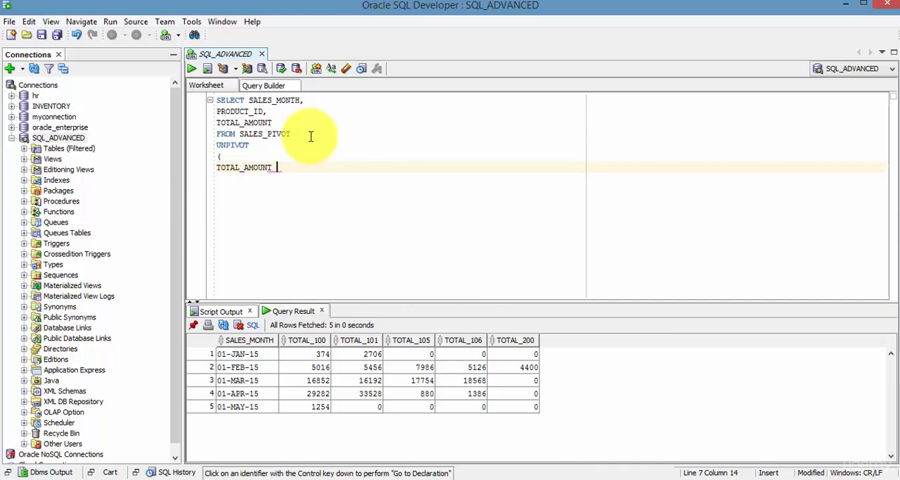
{"action": "type", "text": "FOR PRODUCT_ID IN"}
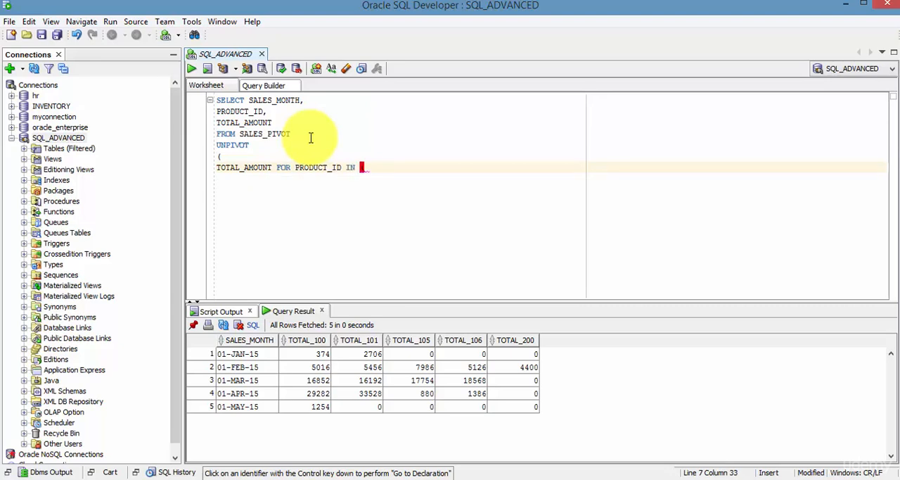
{"action": "type", "text": "("}
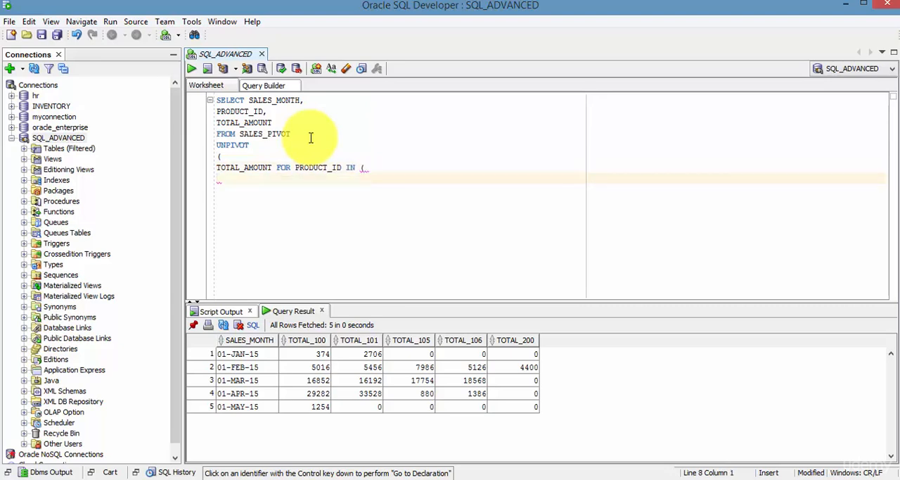
{"action": "type", "text": "TOTAL"}
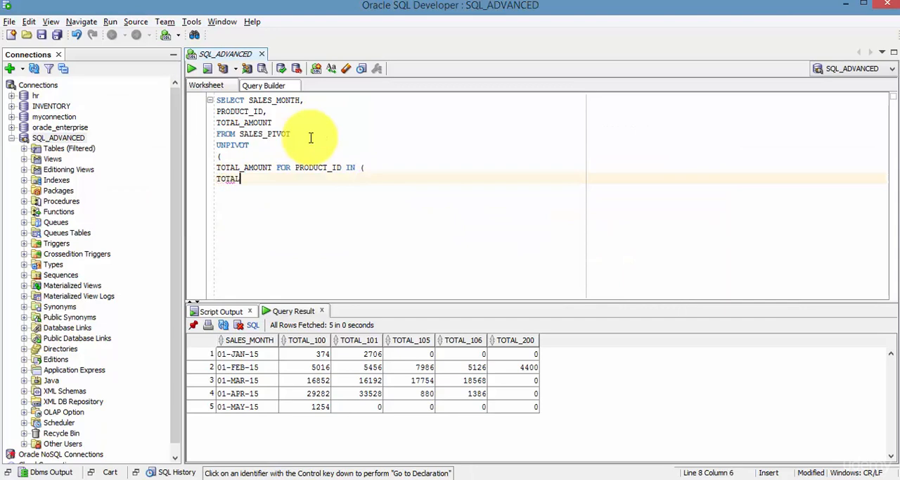
{"action": "type", "text": "_100"}
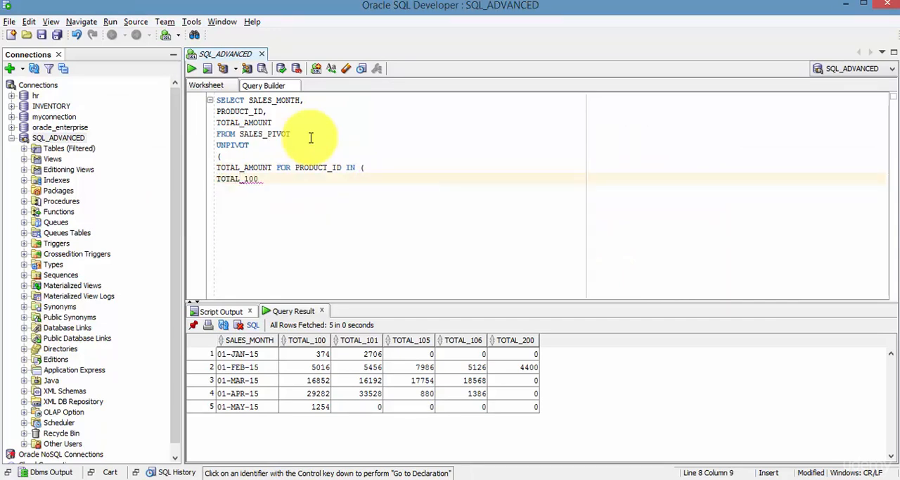
{"action": "type", "text": "AS '100"}
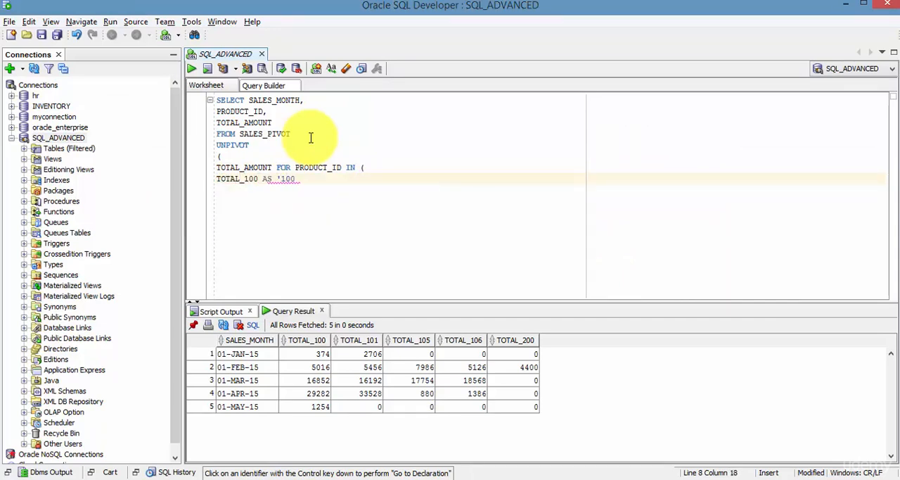
- Map TOTAL_101, TOTAL_105, TOTAL_106 and TOTAL_200 to product IDs '101', '105', '106', '200'
{"action": "type", "text": ","}
{"action": "type", "text": "TOTAL_101 "}
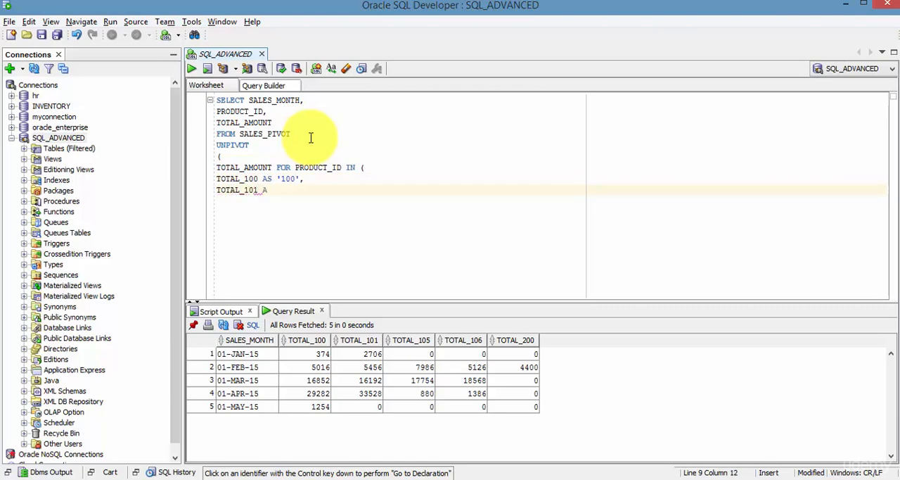
{"action": "type", "text": "AS '101'"}
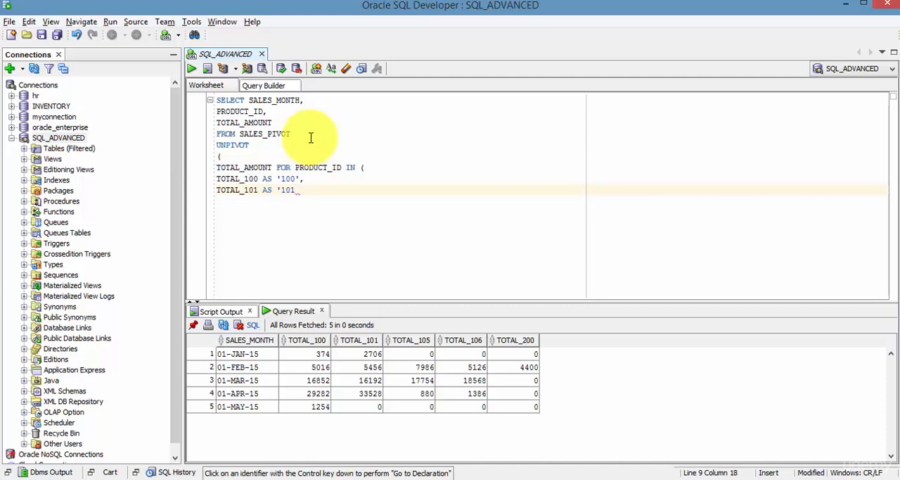
{"action": "type", "text": "TOTAL_105"}
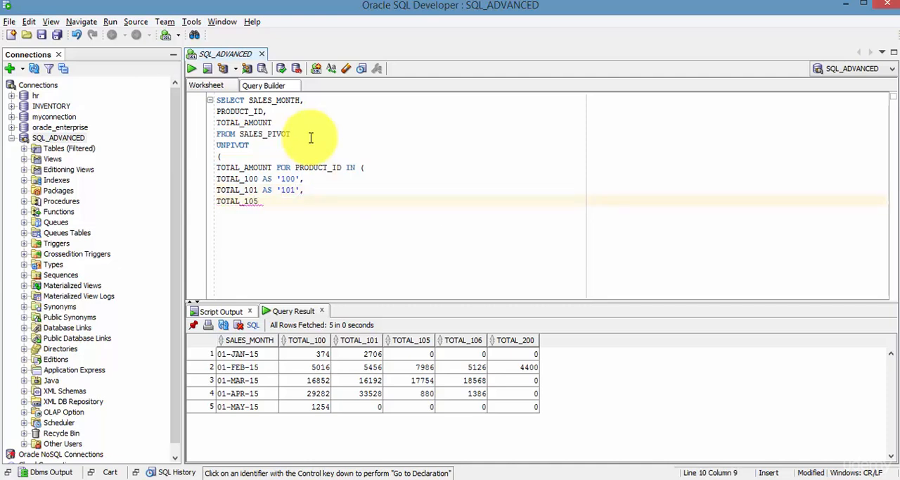
{"action": "type", "text": "AS '105',"}
{"action": "type", "text": "TOTAL_106"}
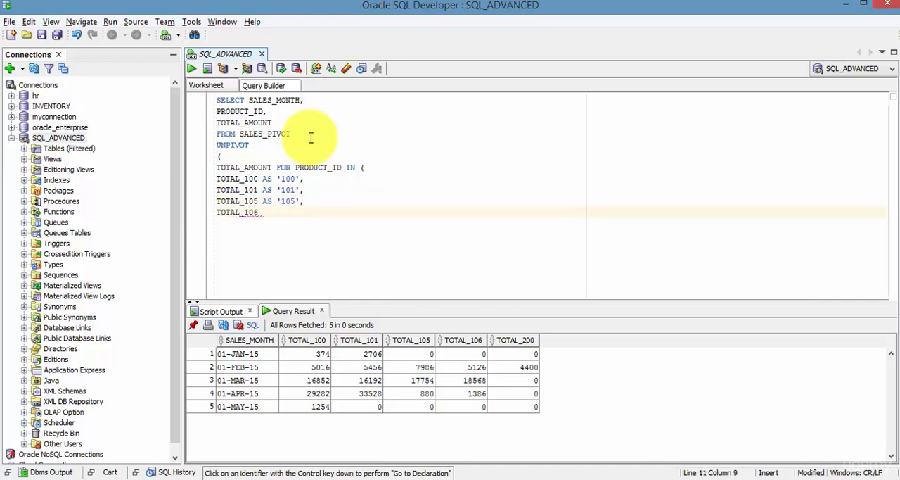
{"action": "type", "text": "AS '10"}
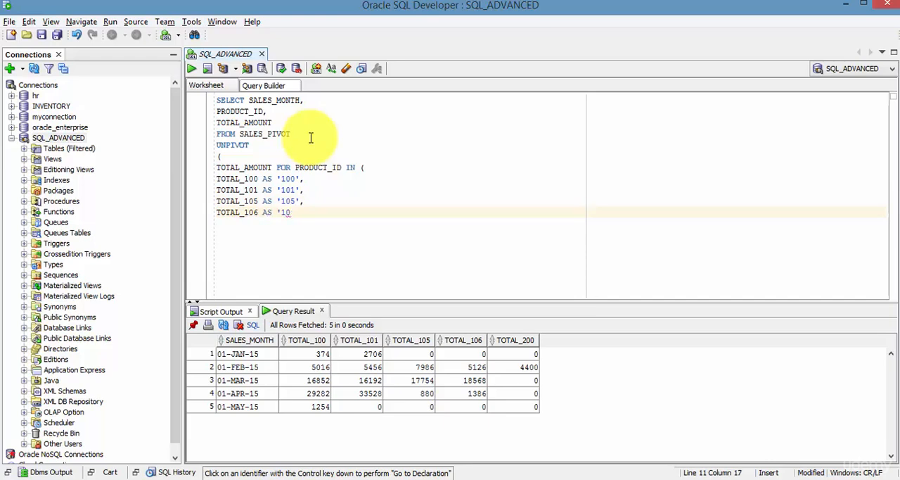
{"action": "type", "text": "6'"}
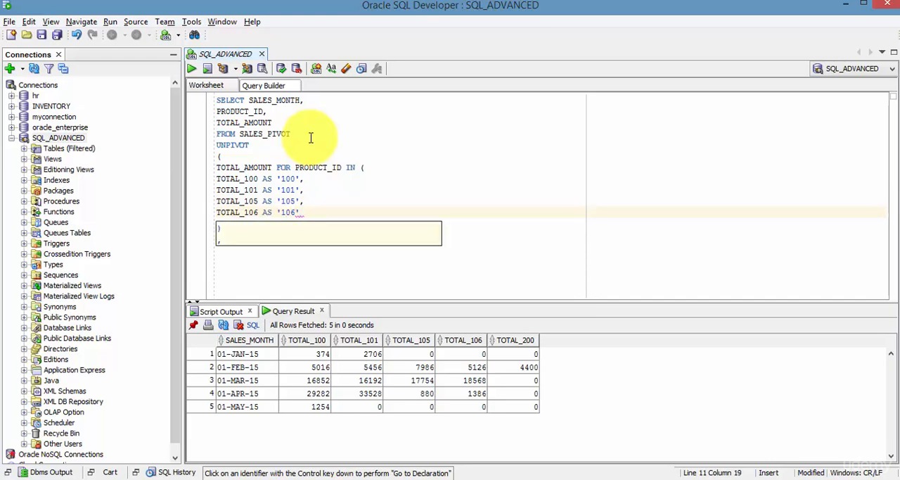
{"action": "type", "text": "TOTAL_200 AS"}
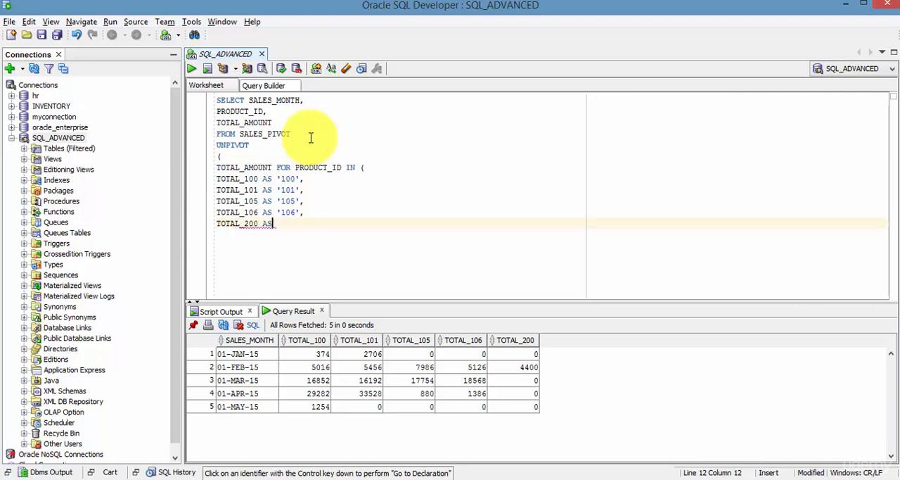
{"action": "type", "text": "'200"}
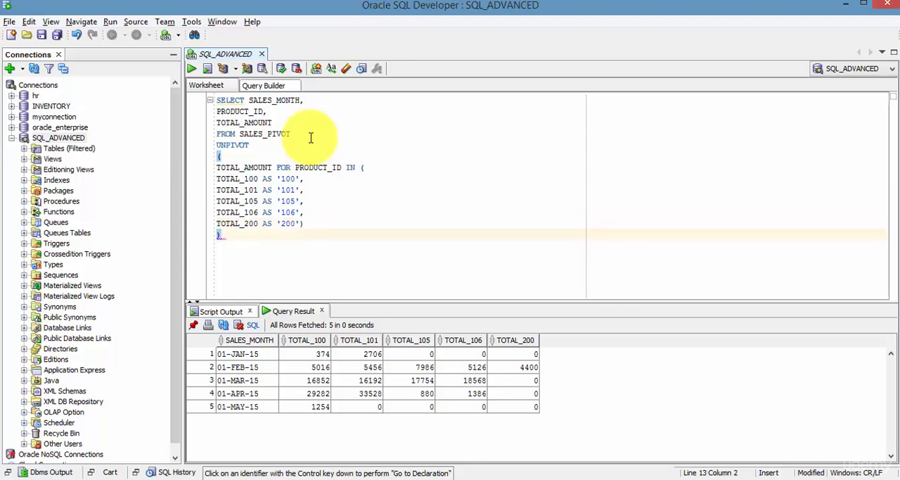
- Run the whole UNPIVOT query and inspect products 100 and 101 in the first result rows
{"action": "key", "text": "ctrl+a"}
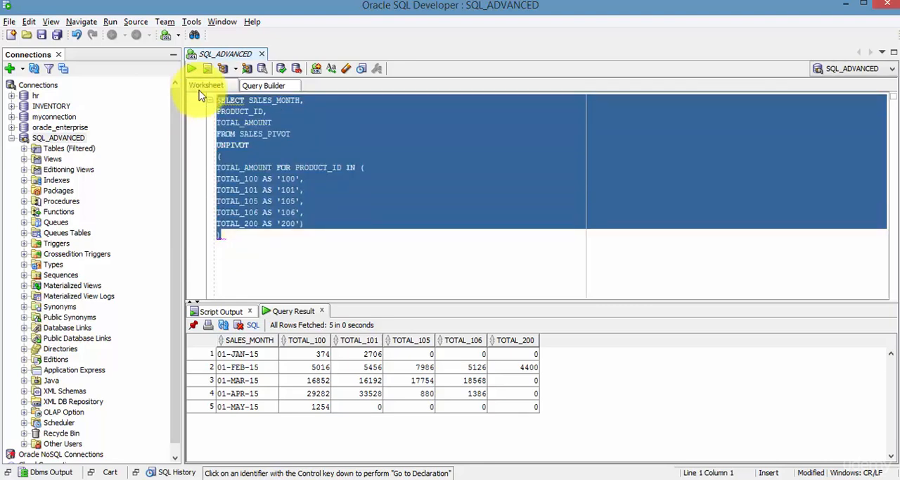
{"action": "left_click", "coordinate": [192, 68]}
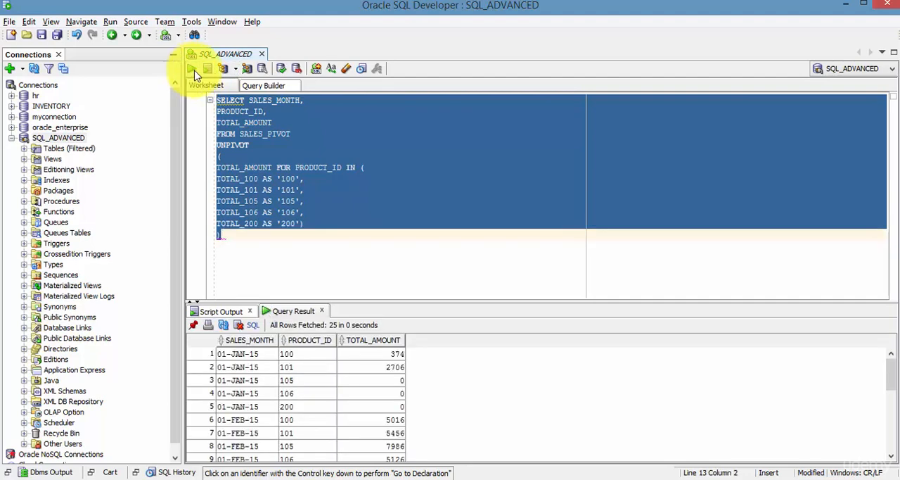
{"action": "left_click", "coordinate": [287, 353]}
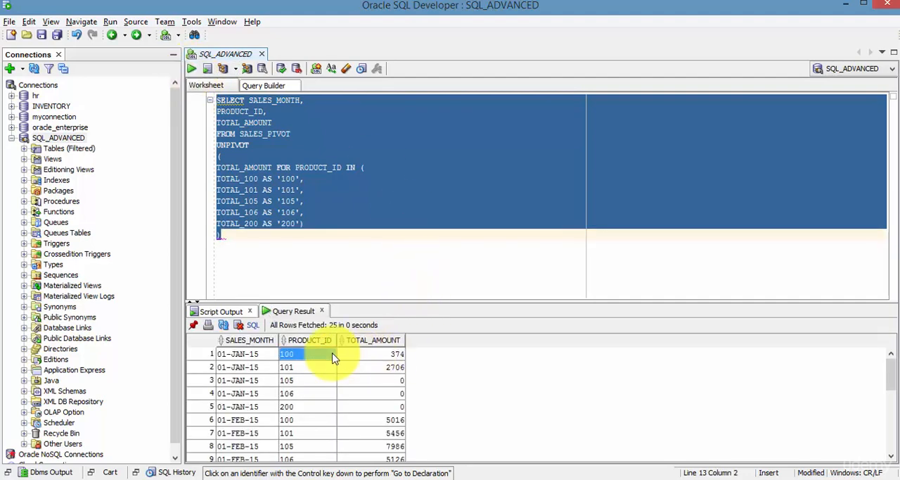
{"action": "left_click", "coordinate": [286, 367]}
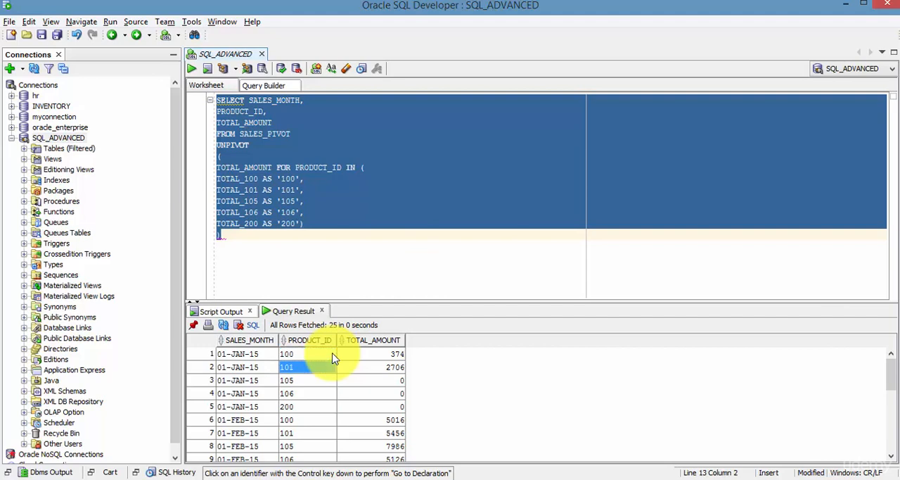